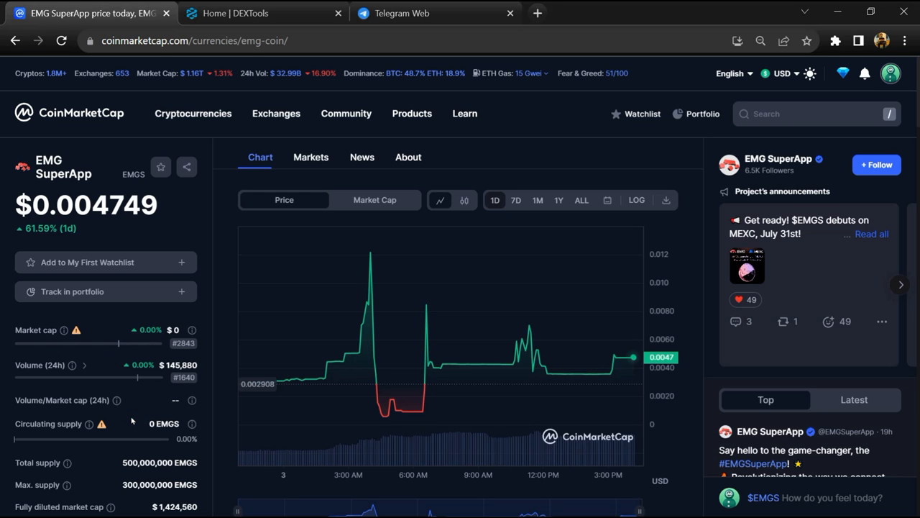
Draft a comment about EMGS and settle its sentiment on bearish
left_click(811, 497)
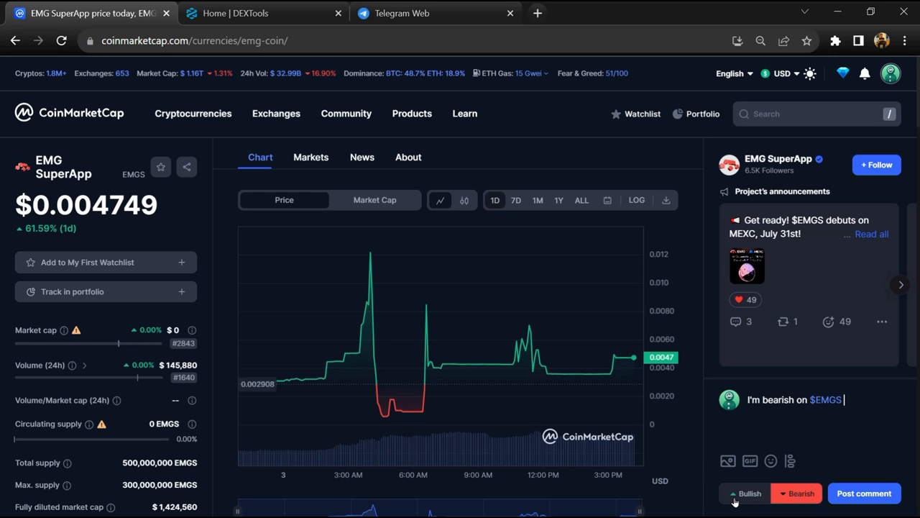
left_click(745, 492)
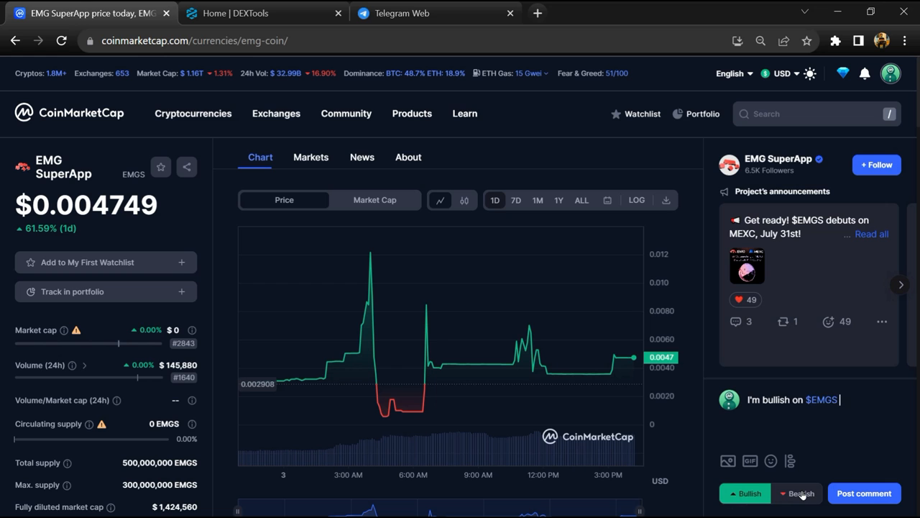
left_click(797, 493)
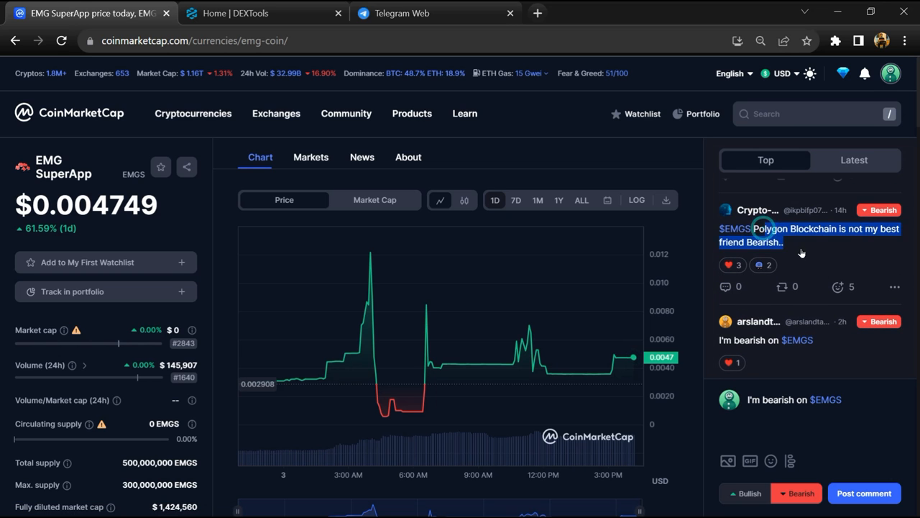
scroll("up", 3)
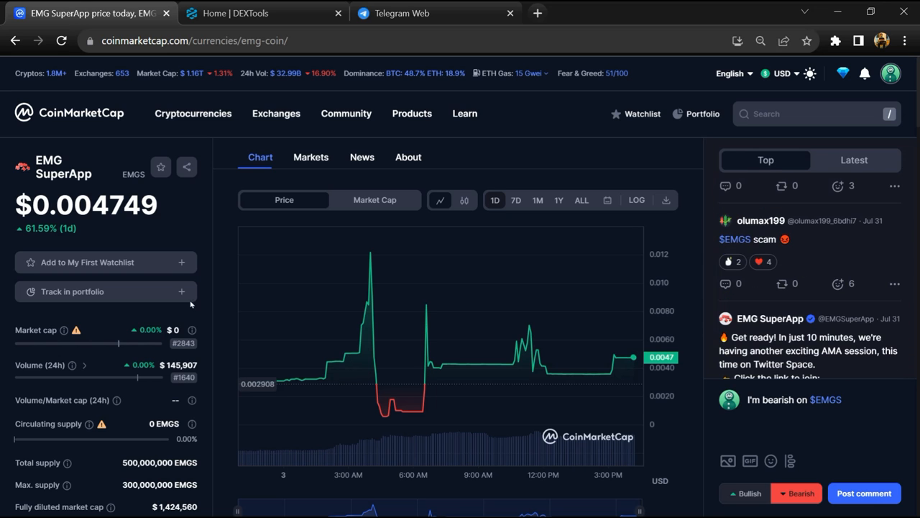
Follow the project's t.me/EMG_SuperApp chat link and move over to Telegram Web
left_click(149, 368)
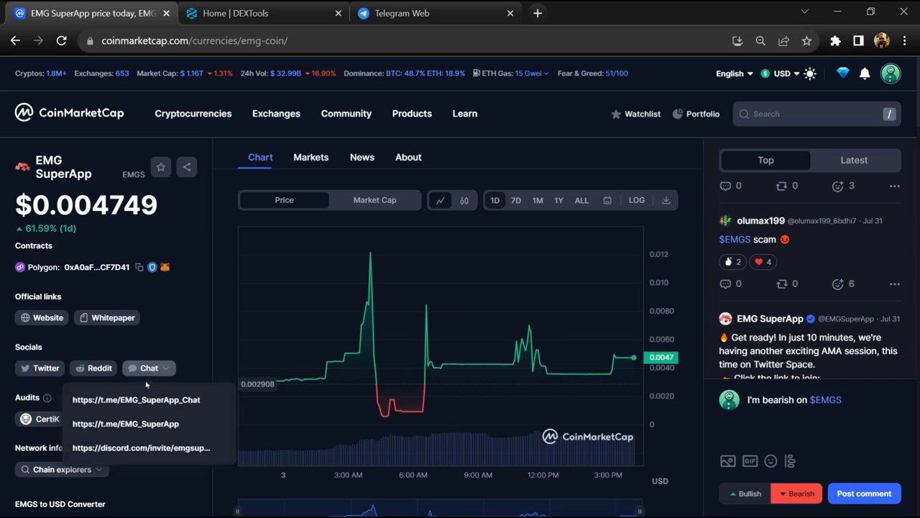
mouse_move(150, 425)
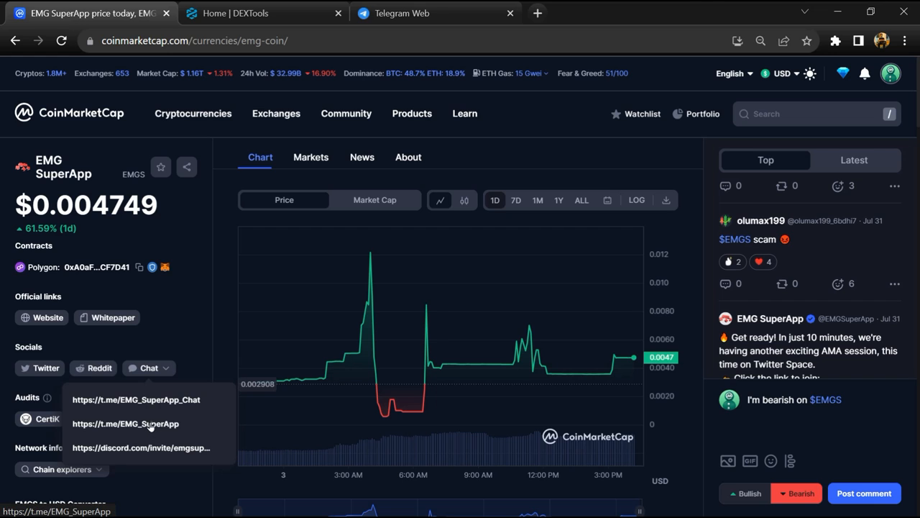
left_click(125, 423)
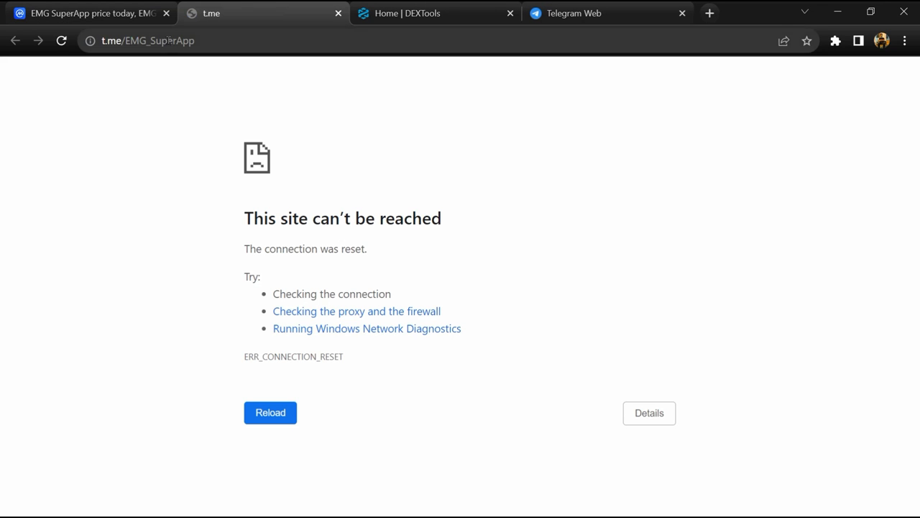
left_click(610, 13)
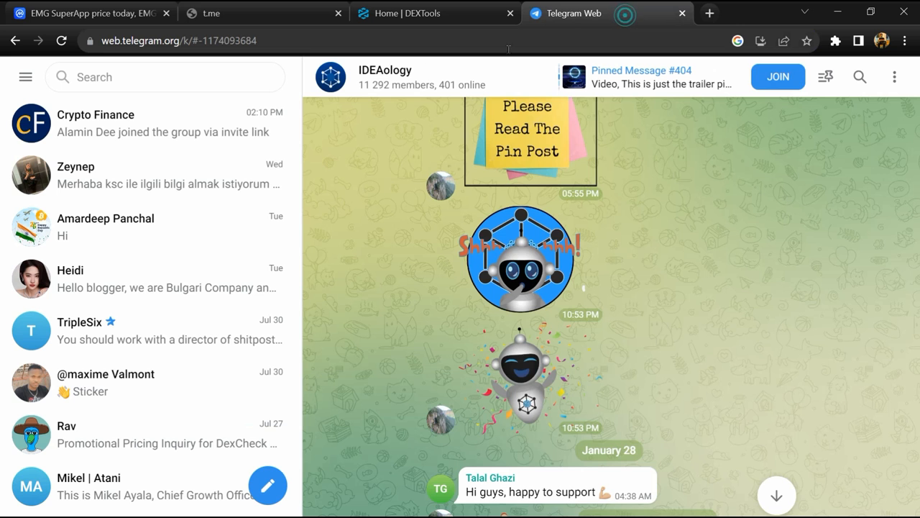
Find the EMG SuperApp Chat group and search its messages for scam mentions
type("EMG_SuperApp")
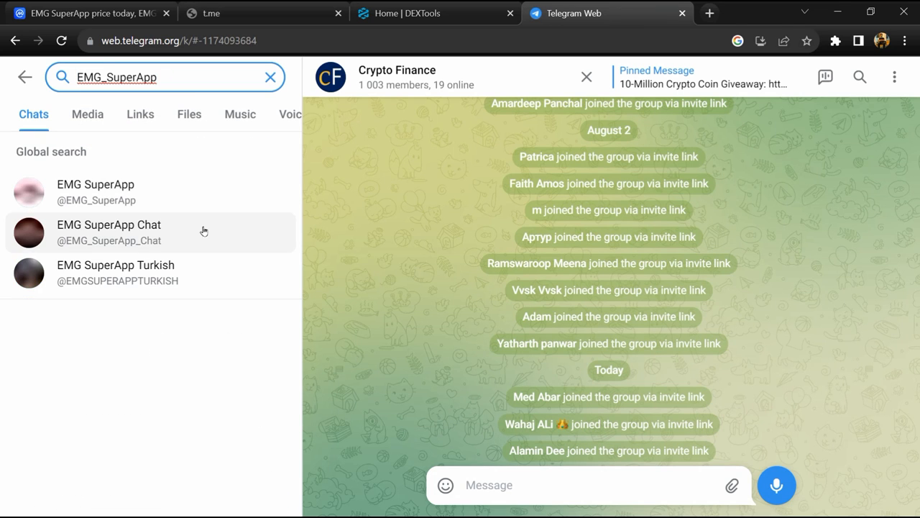
left_click(109, 231)
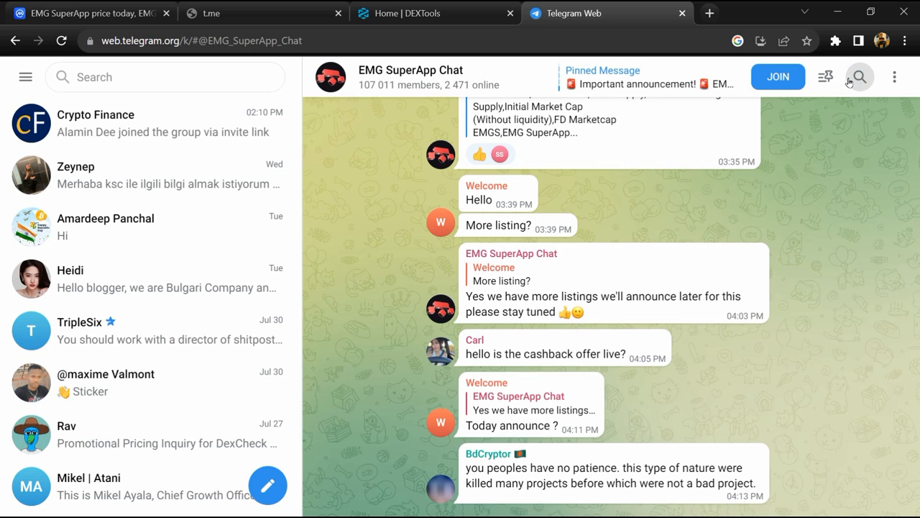
left_click(860, 78)
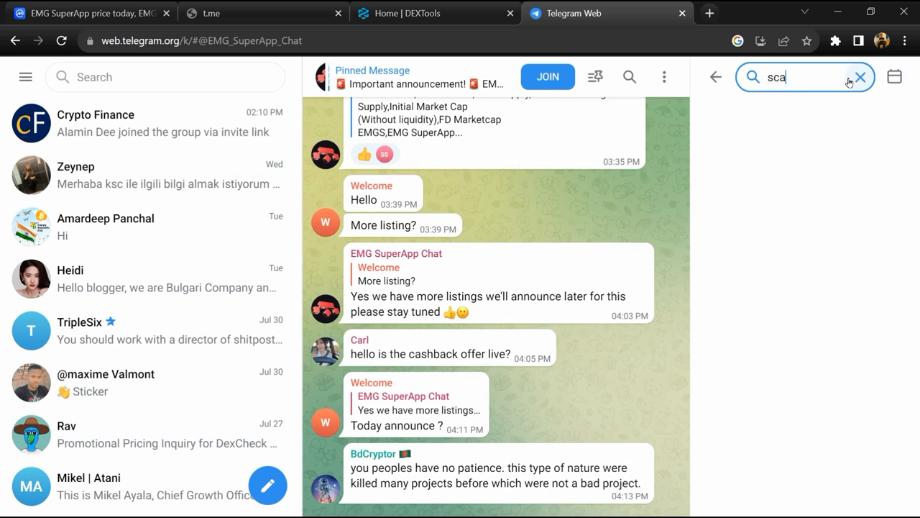
type("m")
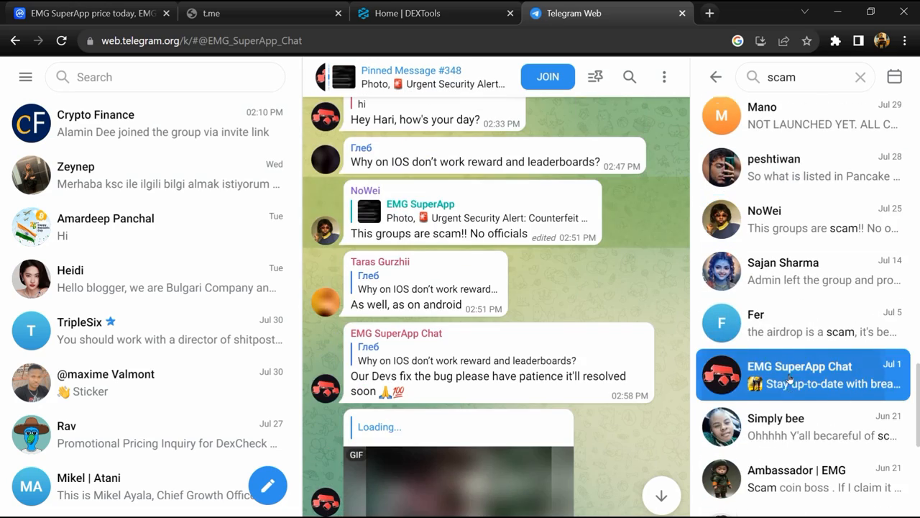
Return to the EMG SuperApp token page and move on to DEXTools' pair search
left_click(803, 380)
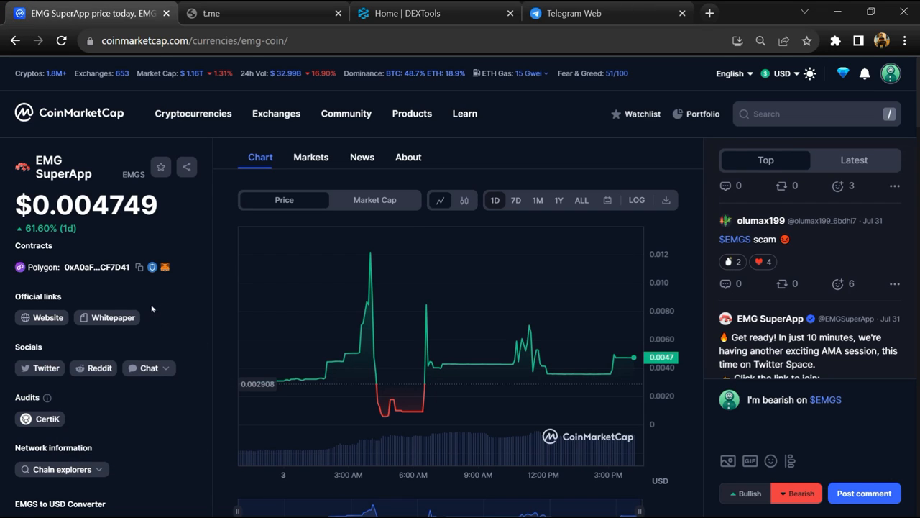
left_click(138, 266)
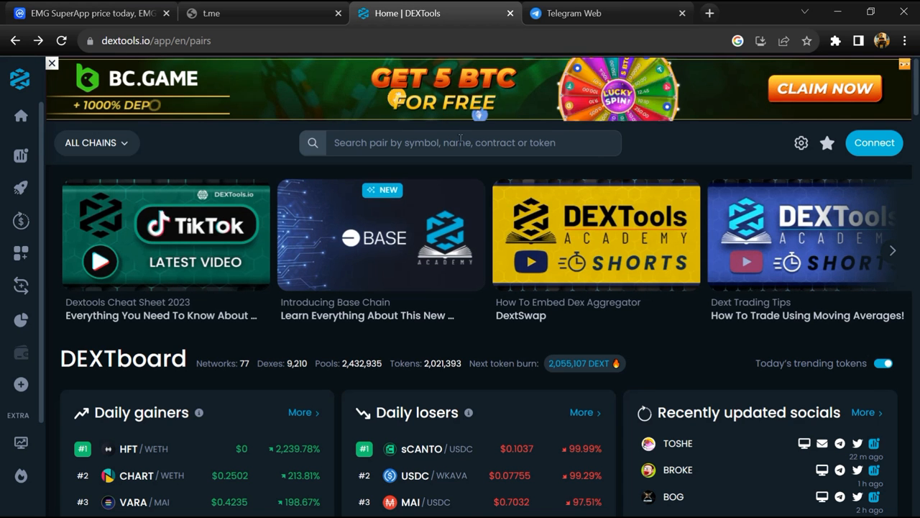
left_click(460, 142)
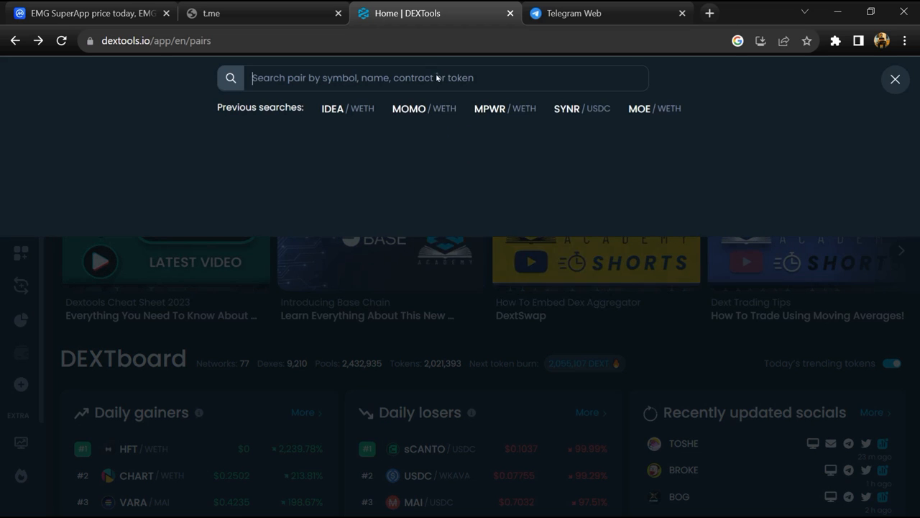
Look up contract 0xA0aF9f13e067562AaE8E52a5Fb6A74FebfCF7D41 and load the EMGS/WMATIC pair
type("0xA0aF9f13e067562AaE8E52a5Fb6A74FebfCF7D41")
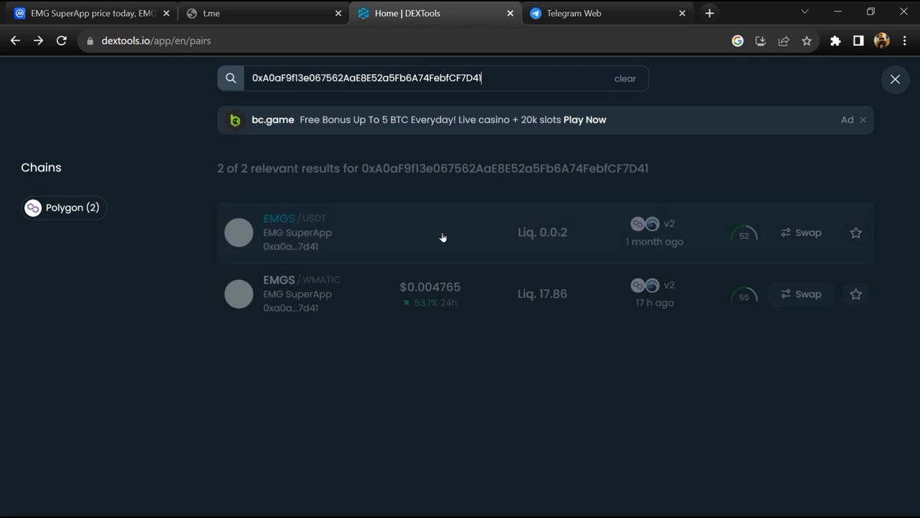
left_click(442, 294)
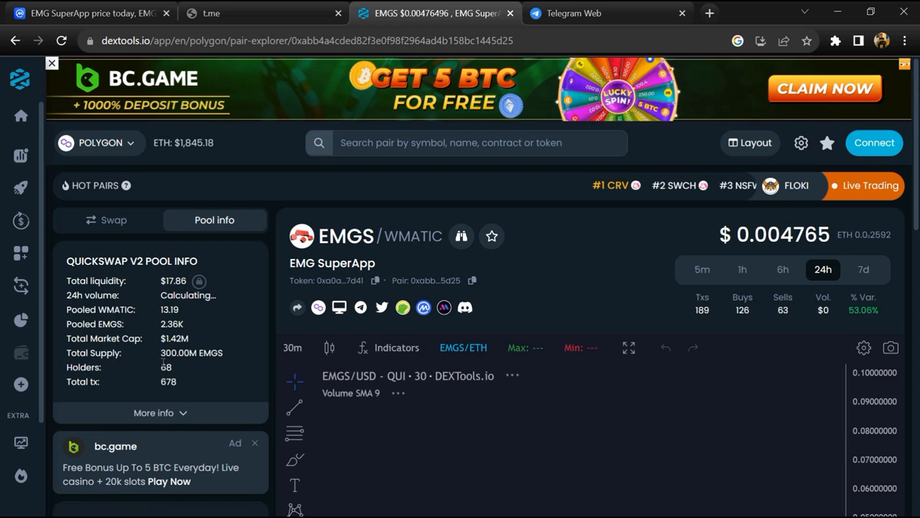
Review the pair's recent buy and sell trades in the Trade History table
scroll("down", 3)
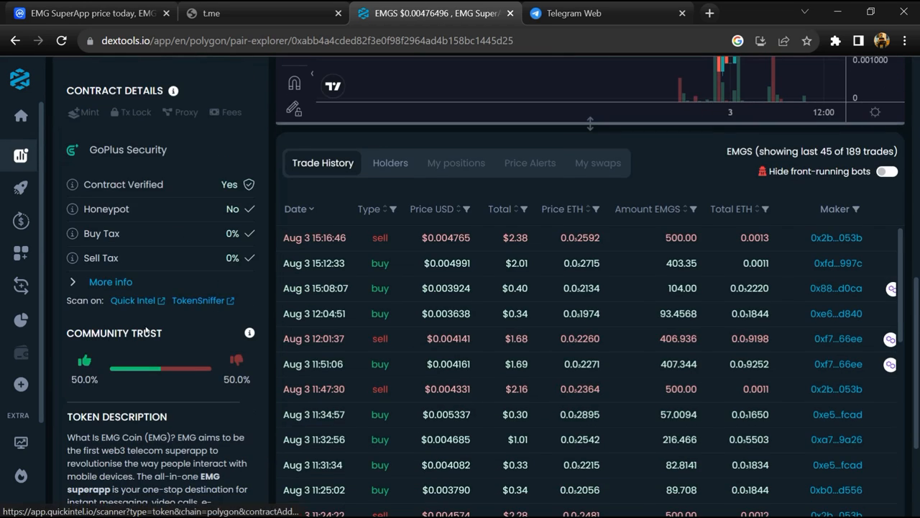
scroll("down", 3)
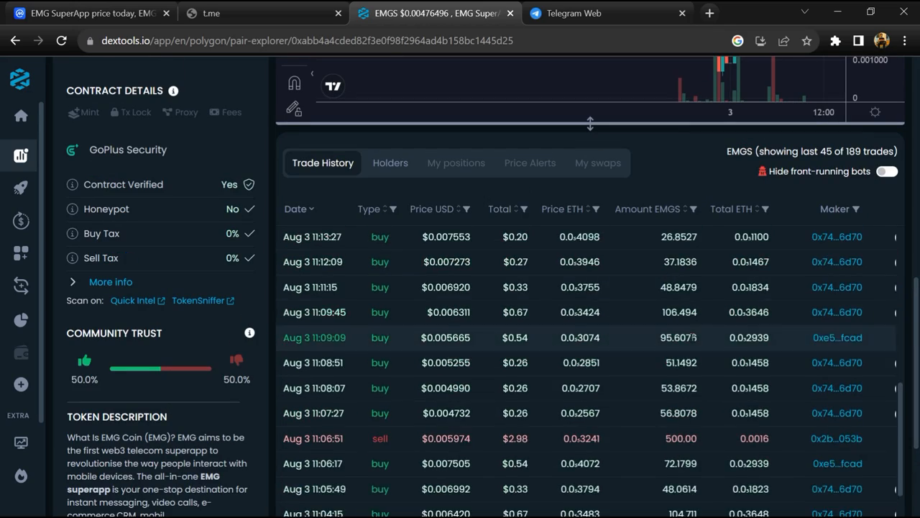
scroll("down", 3)
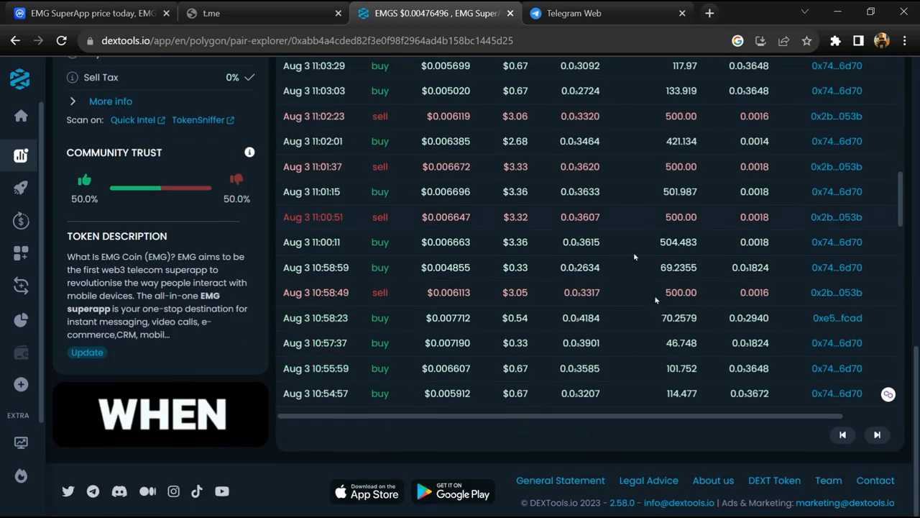
scroll("down", 3)
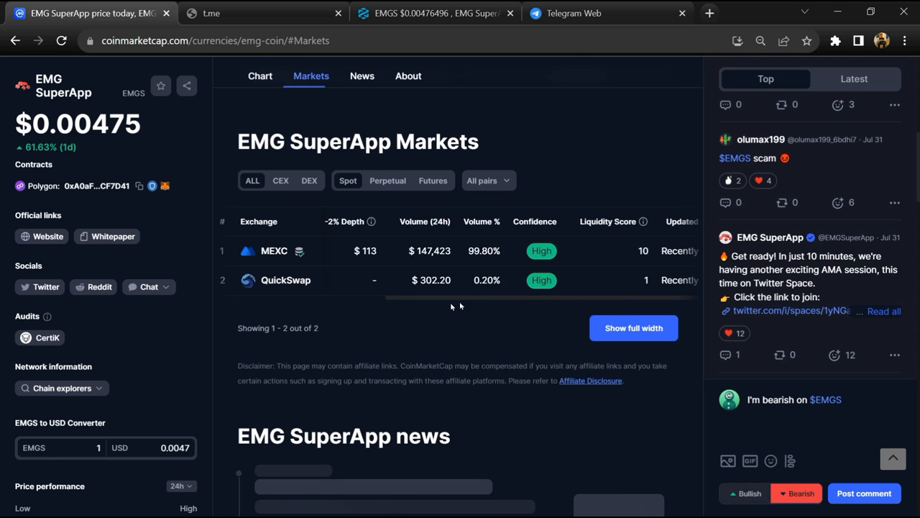
left_click(633, 328)
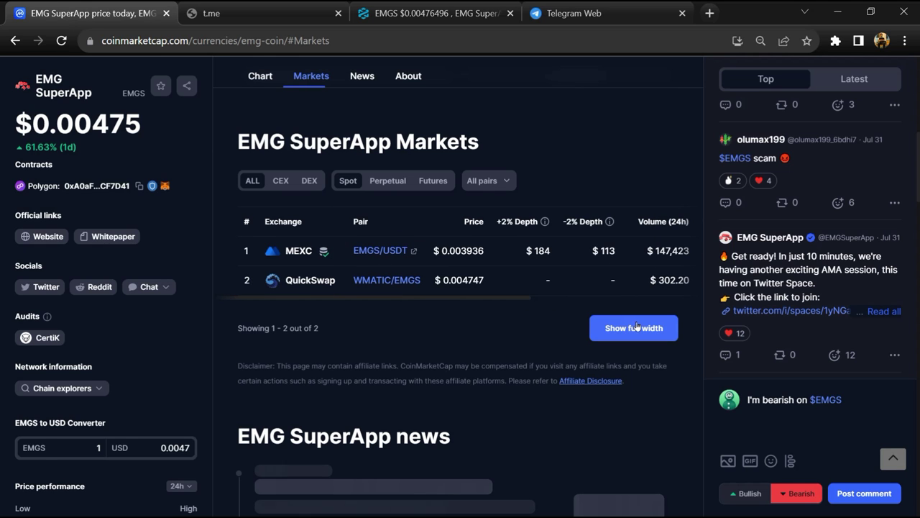
left_click(633, 328)
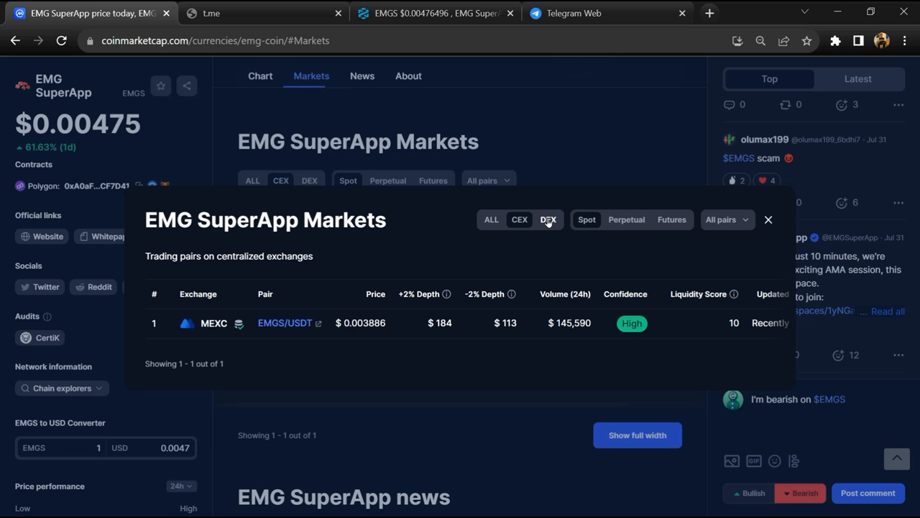
left_click(548, 218)
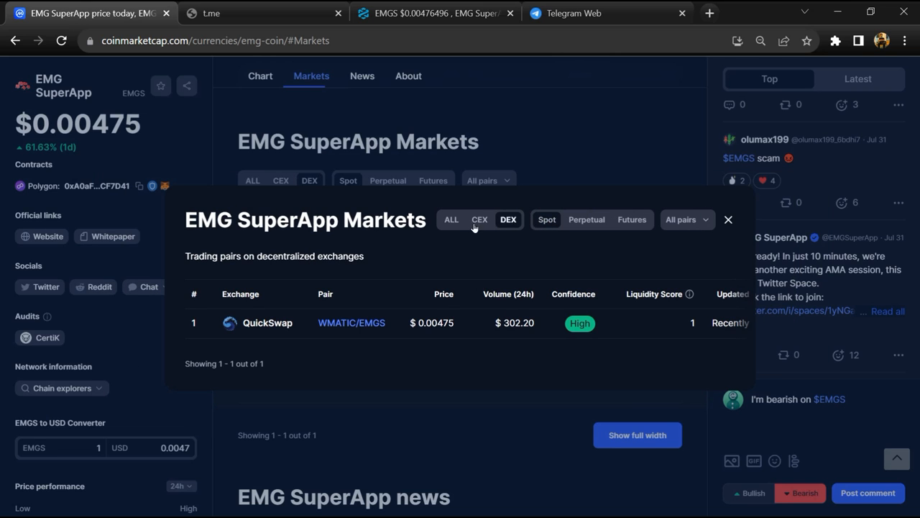
left_click(451, 219)
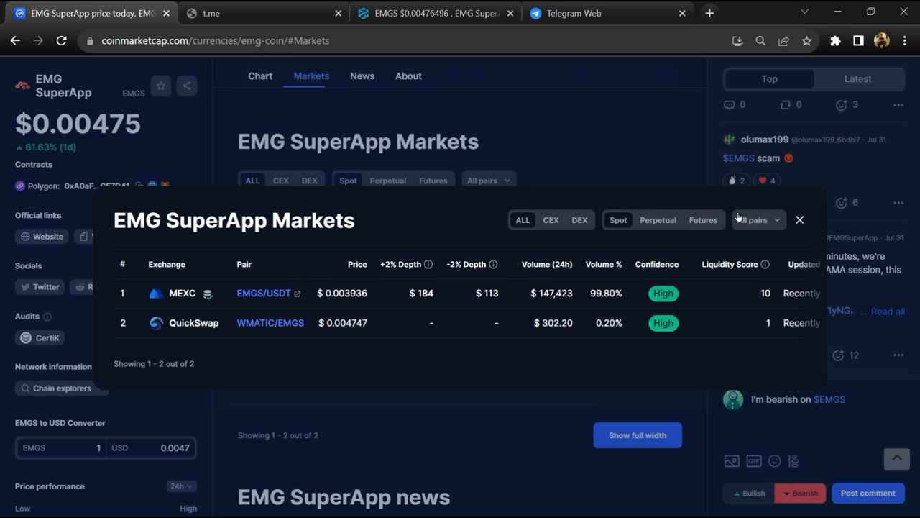
left_click(800, 218)
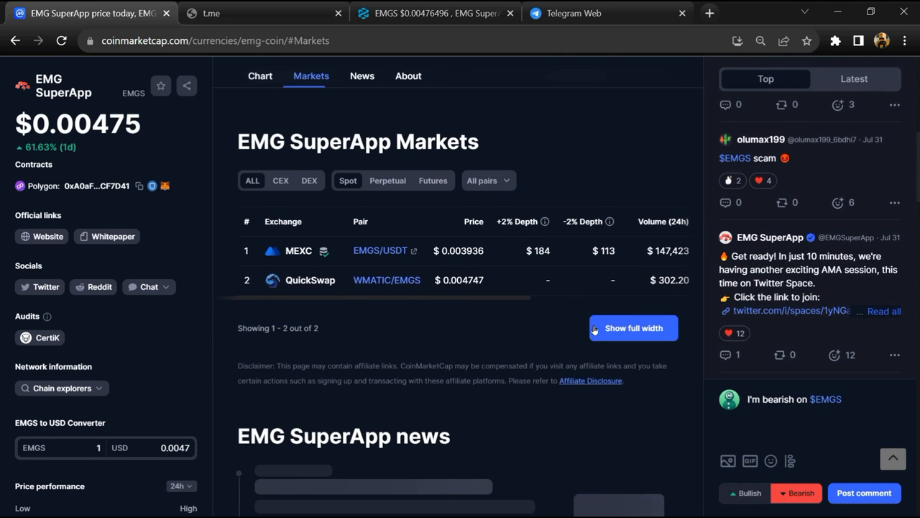
mouse_move(411, 351)
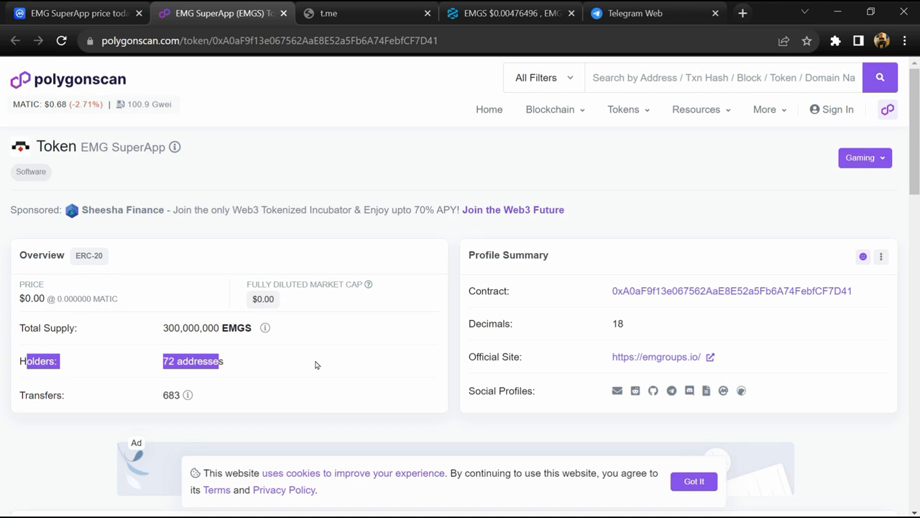
mouse_move(295, 349)
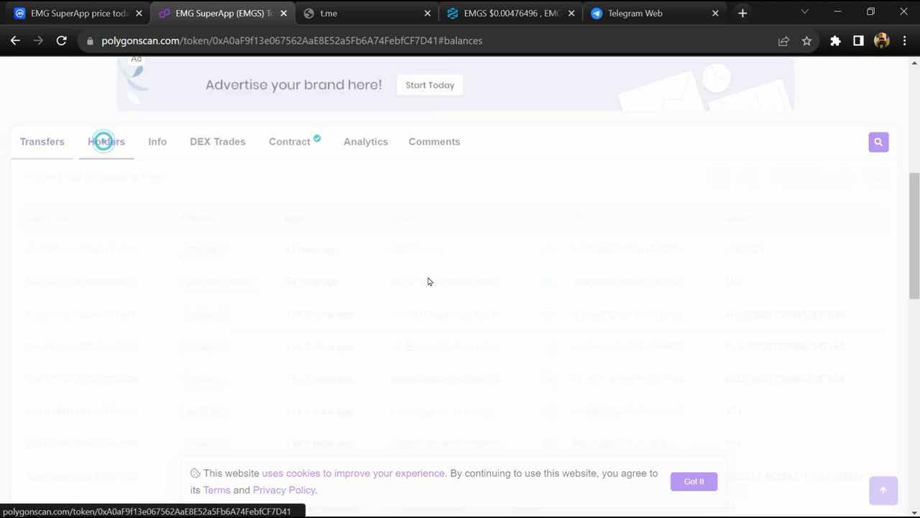
Scroll through the 72 holder rankings, noting the top address at 89.23% of supply
scroll("down", 3)
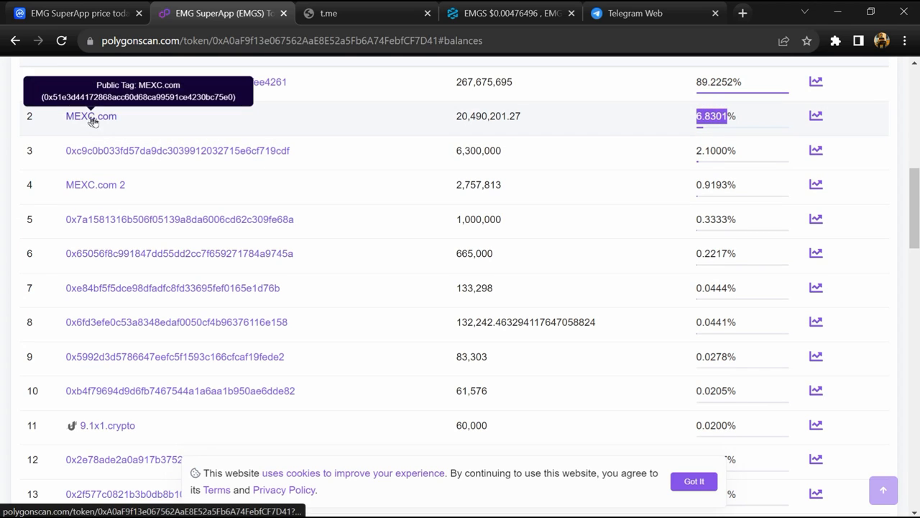
scroll("down", 3)
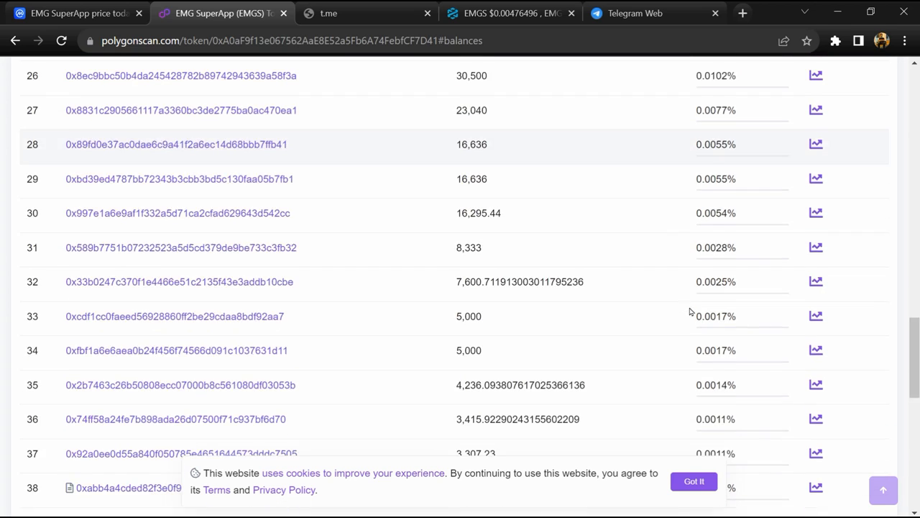
scroll("up", 3)
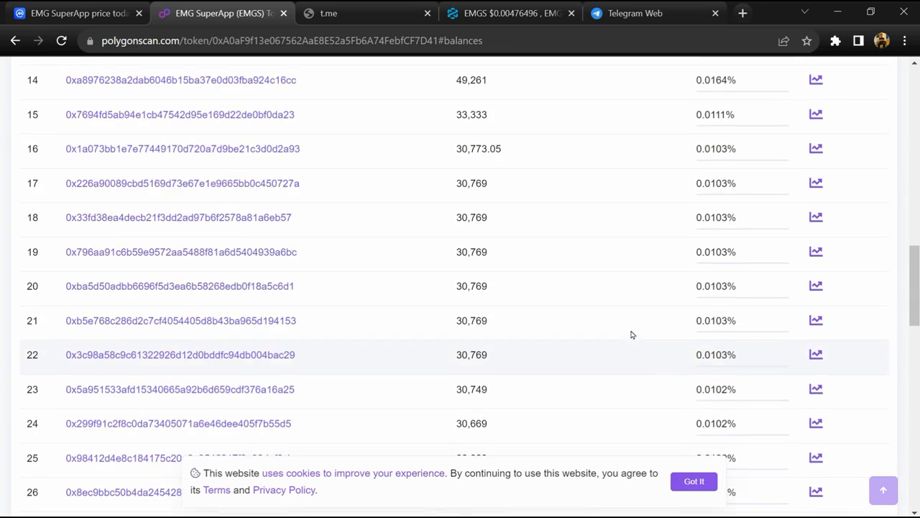
scroll("up", 3)
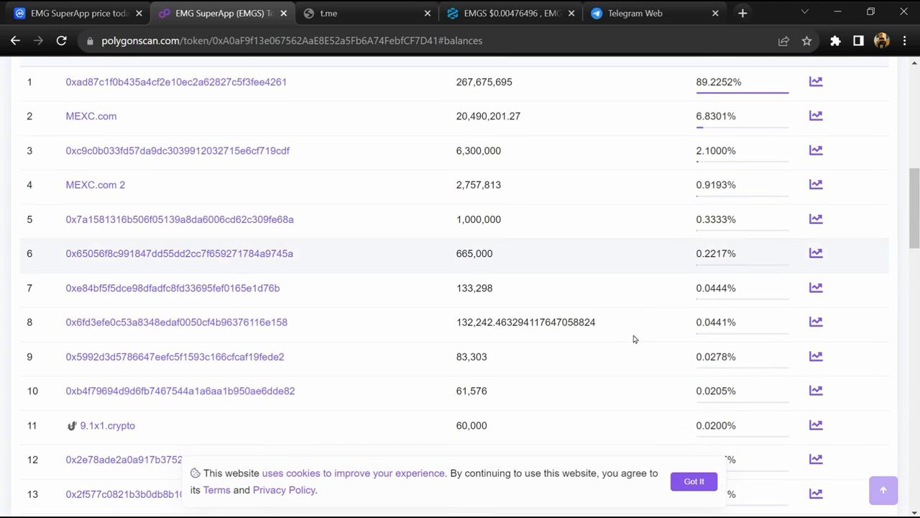